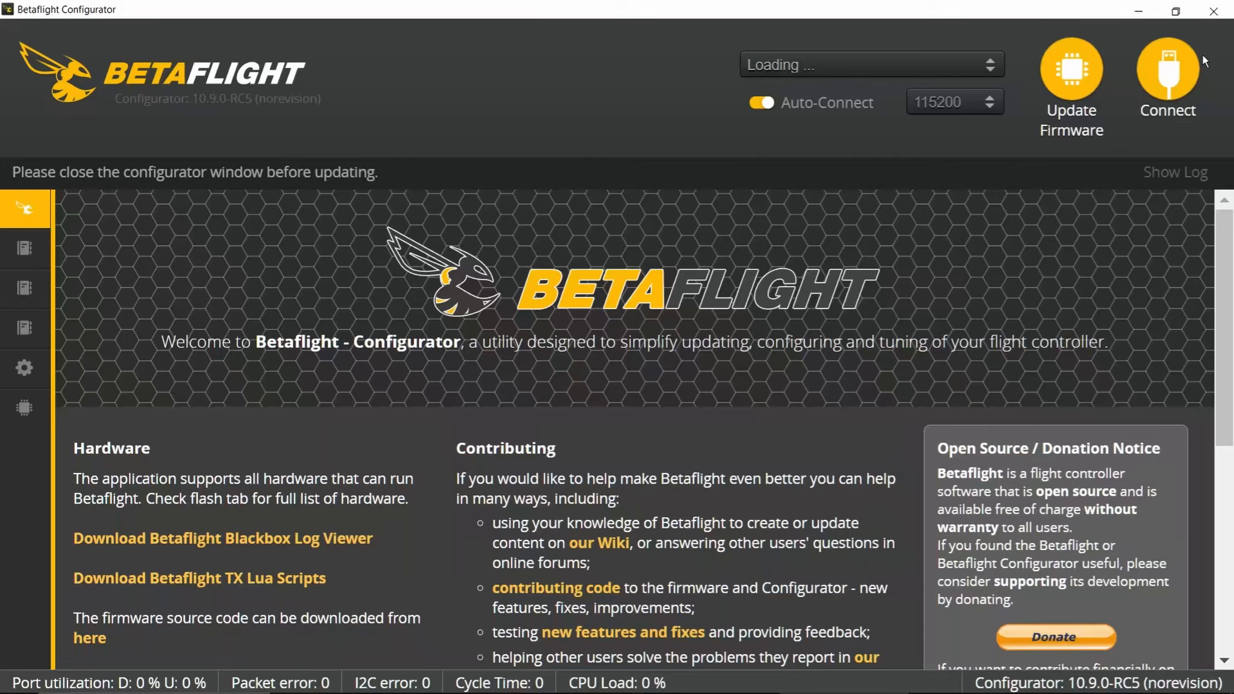
Connect Betaflight, raise Motor Idle from 5.5 to 7 percent, and save with reboot.
click(1167, 75)
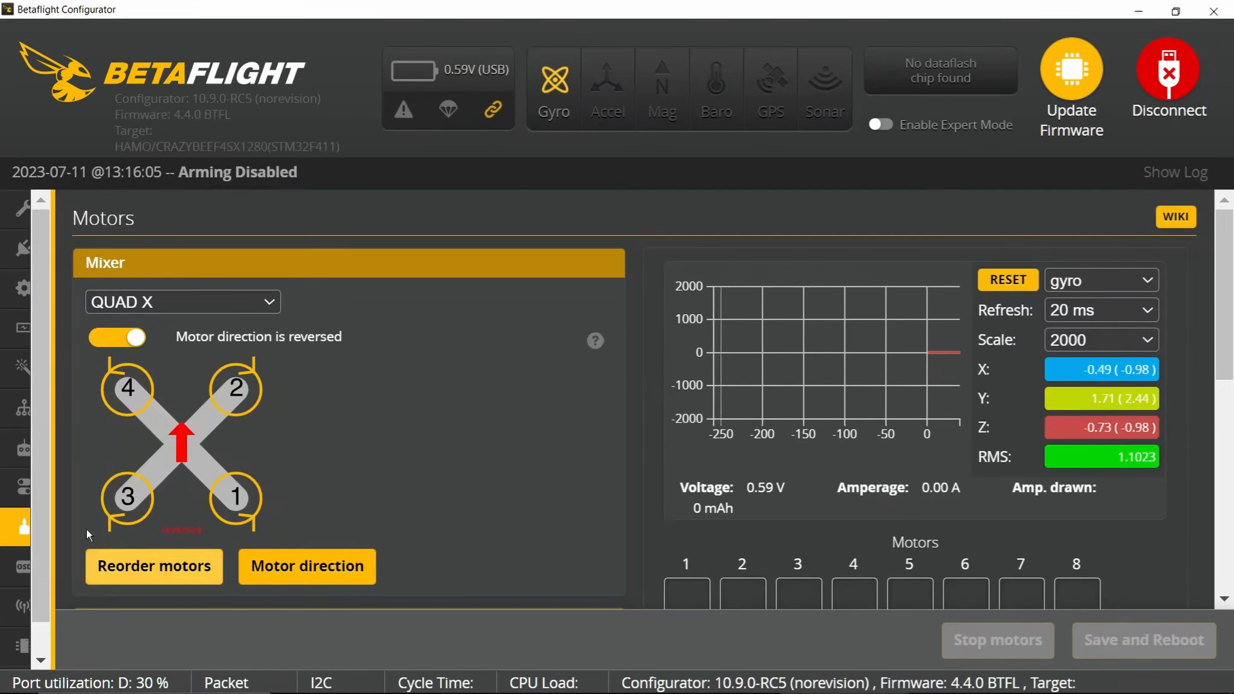
scroll(down, 3)
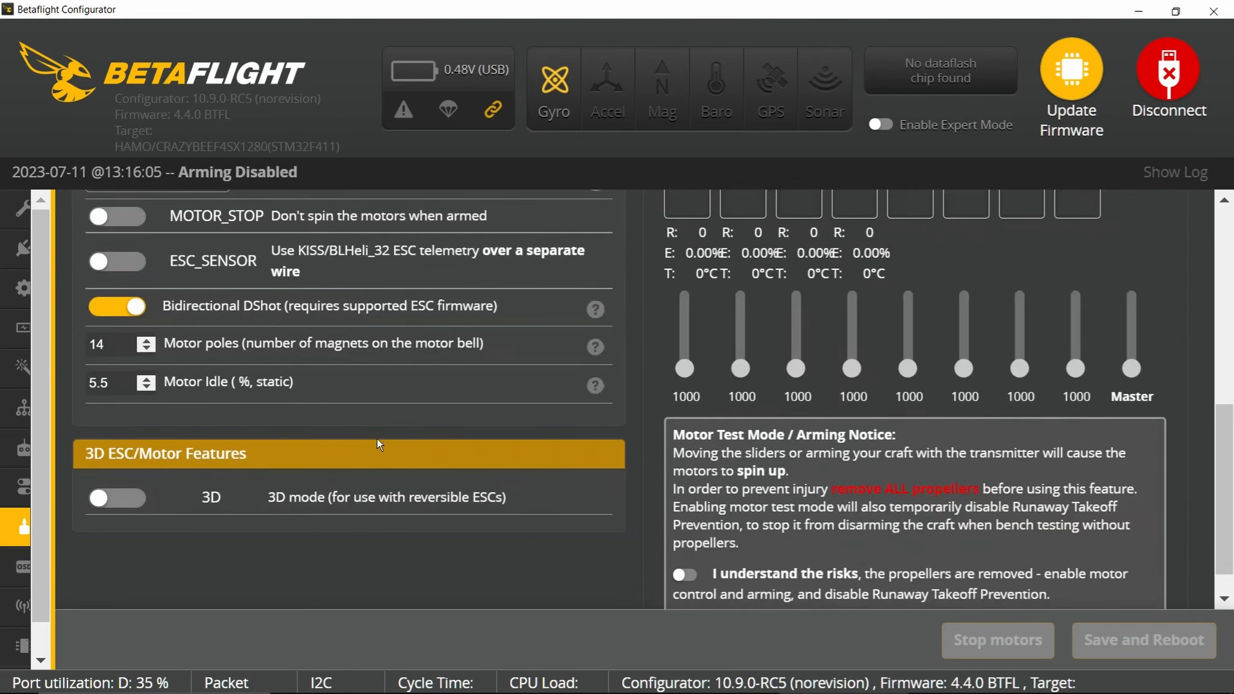
scroll(down, 3)
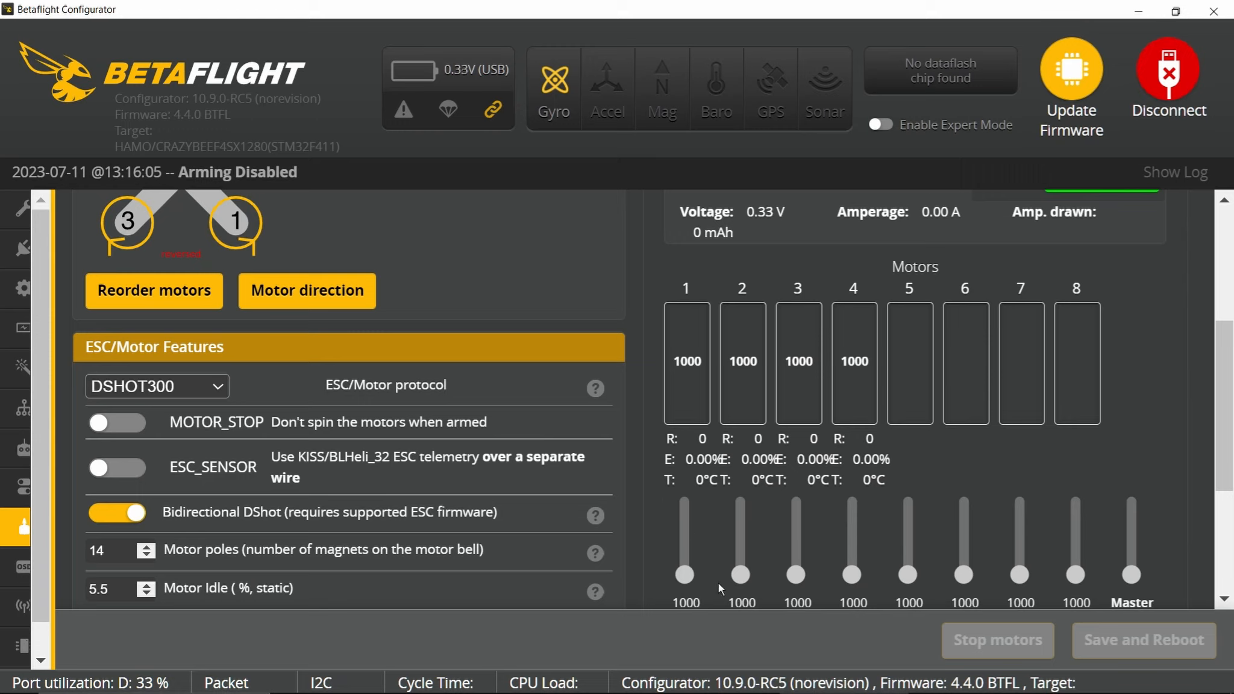
mouse_move(804, 525)
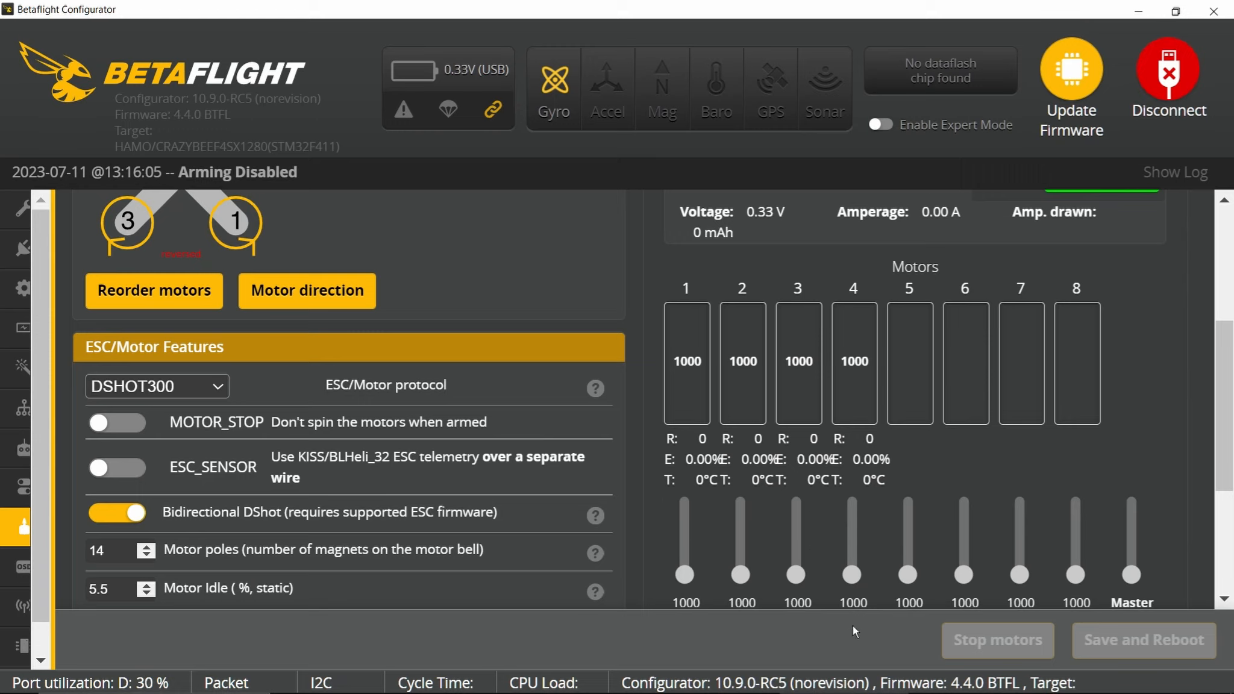
scroll(down, 3)
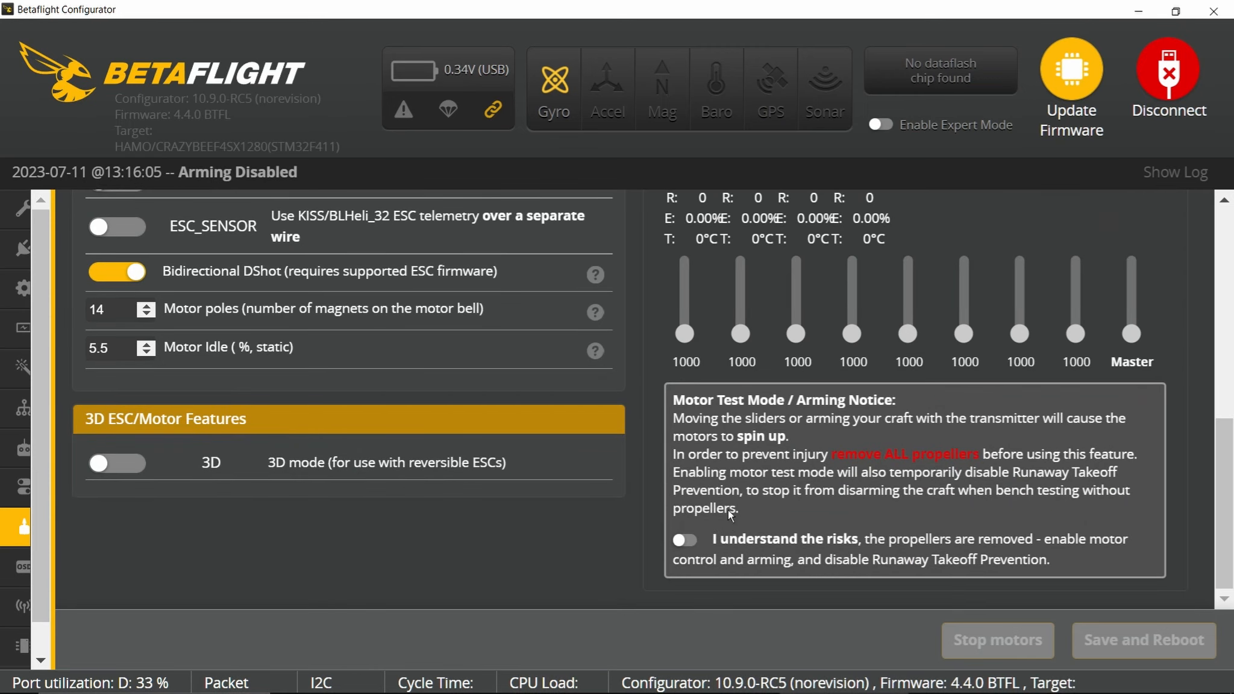
mouse_move(228, 248)
text(7)
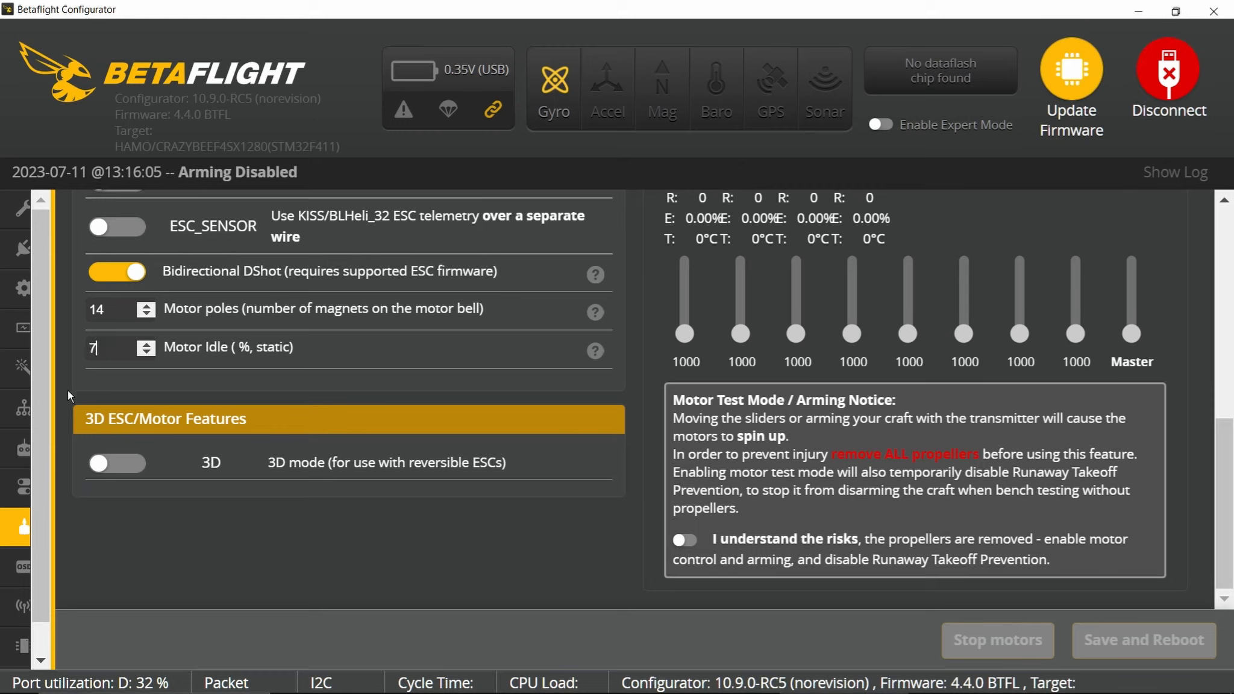
mouse_move(433, 387)
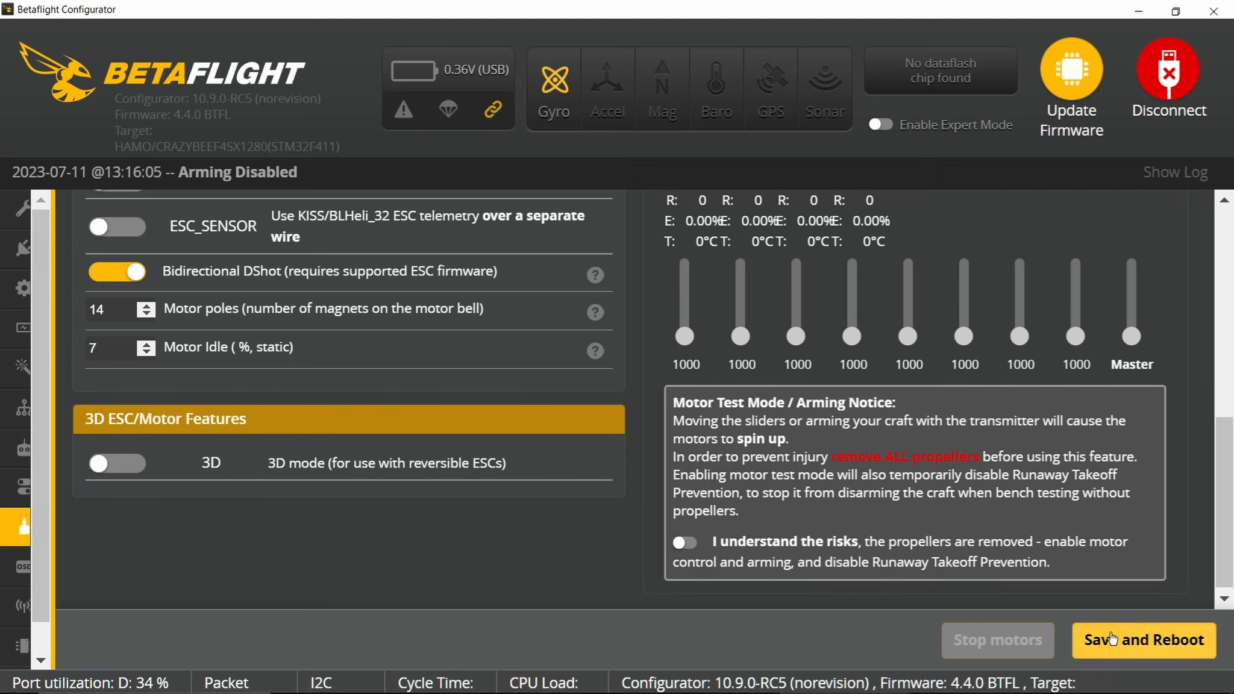
click(1167, 79)
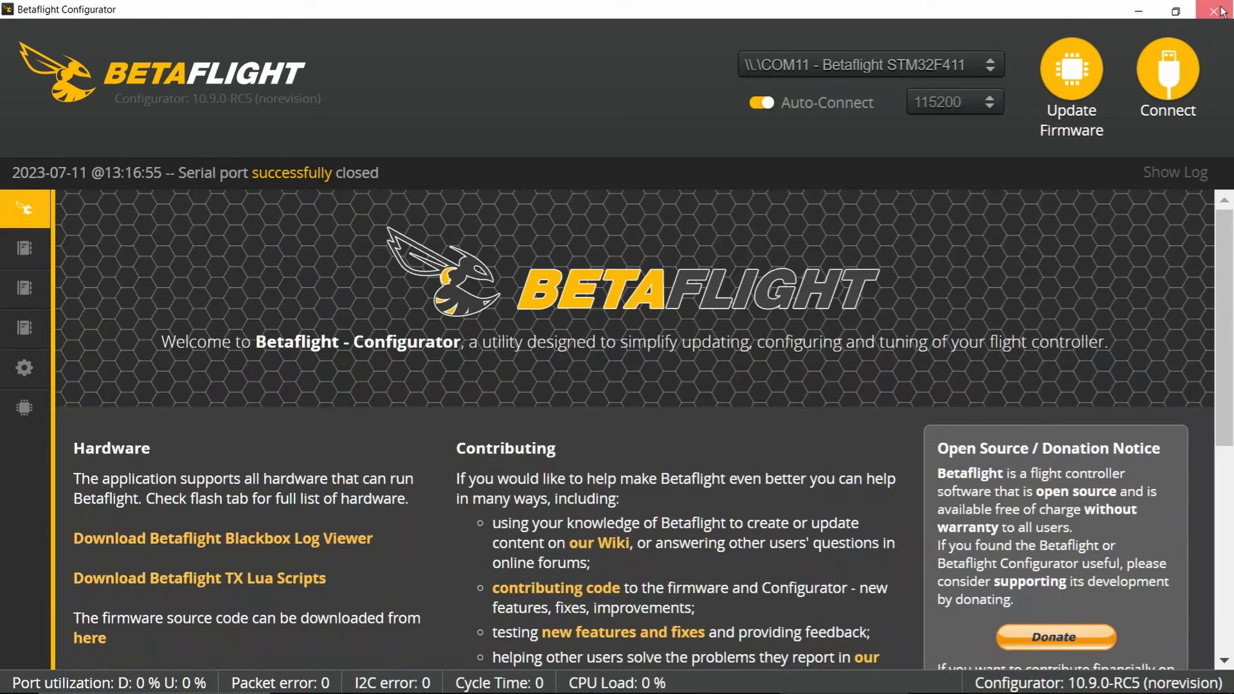
Close Betaflight Configurator and bring the ESC Configurator browser page forward.
click(1220, 11)
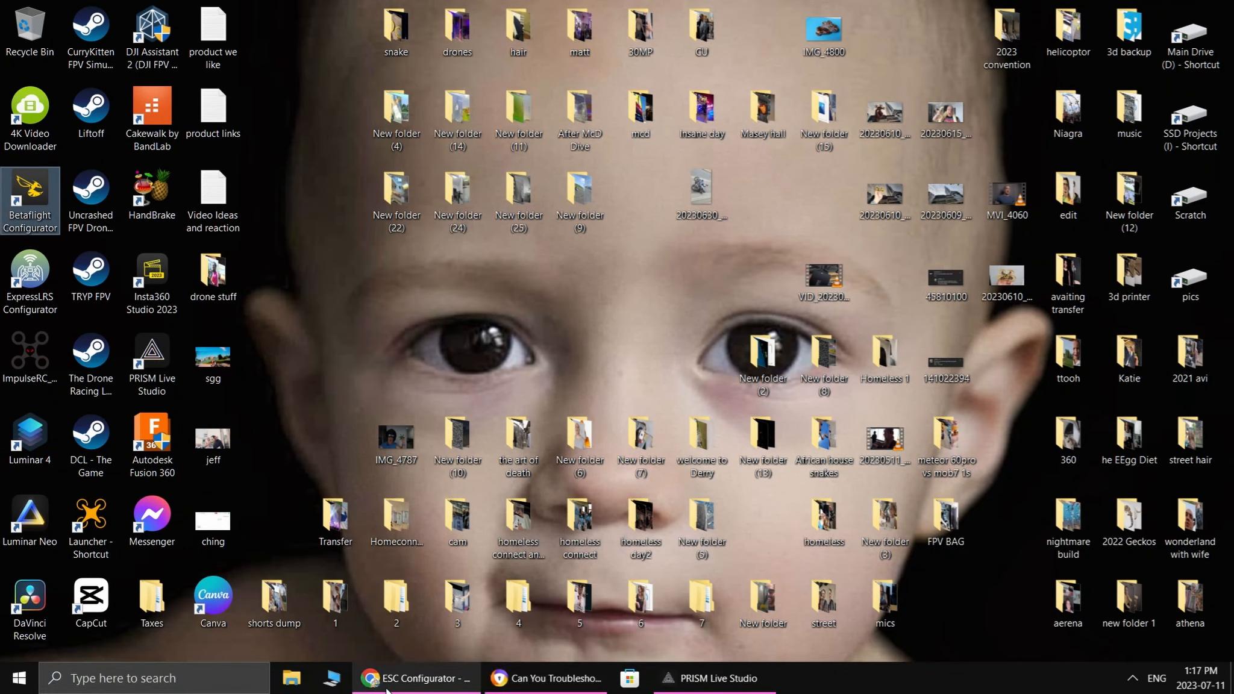
click(416, 677)
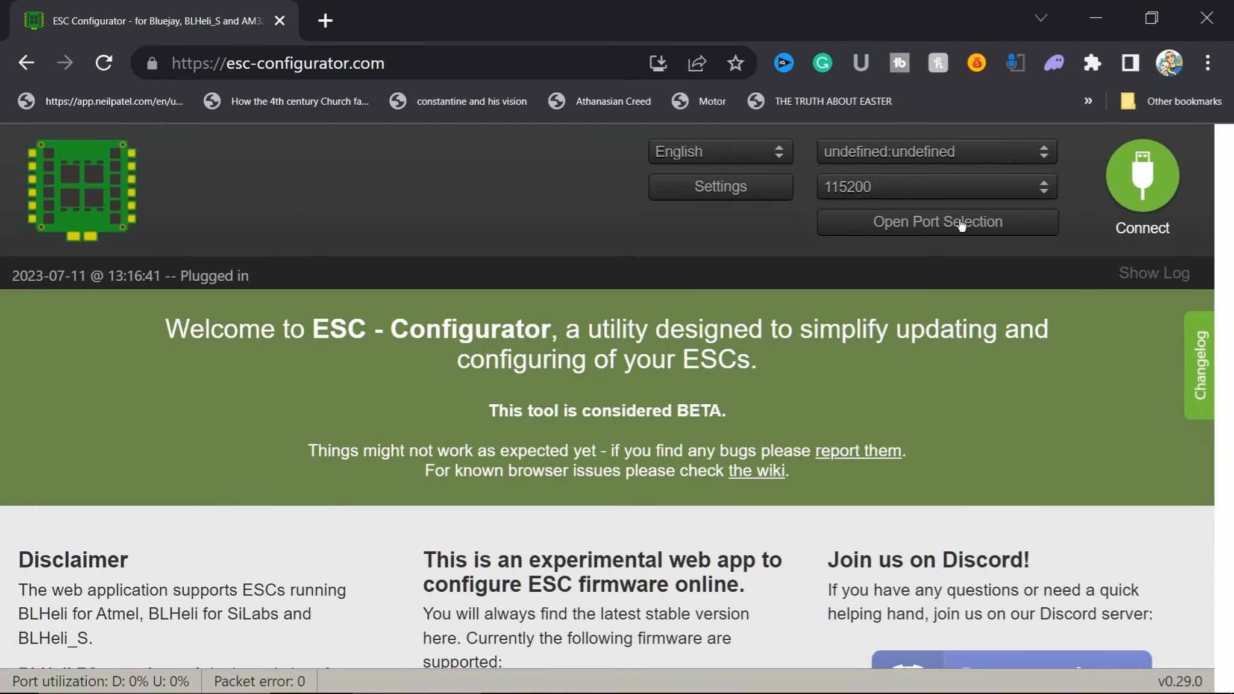
Connect through the Betaflight STM32F411 (COM11) port and read the ESC settings.
click(935, 221)
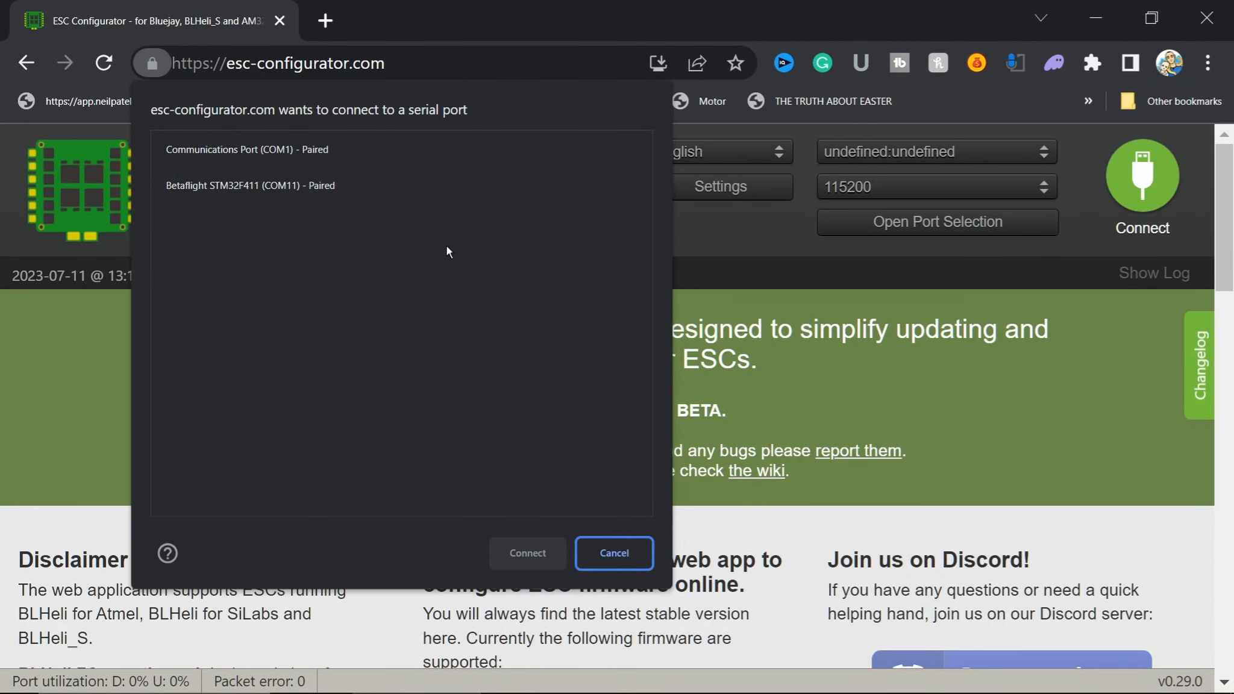
click(249, 185)
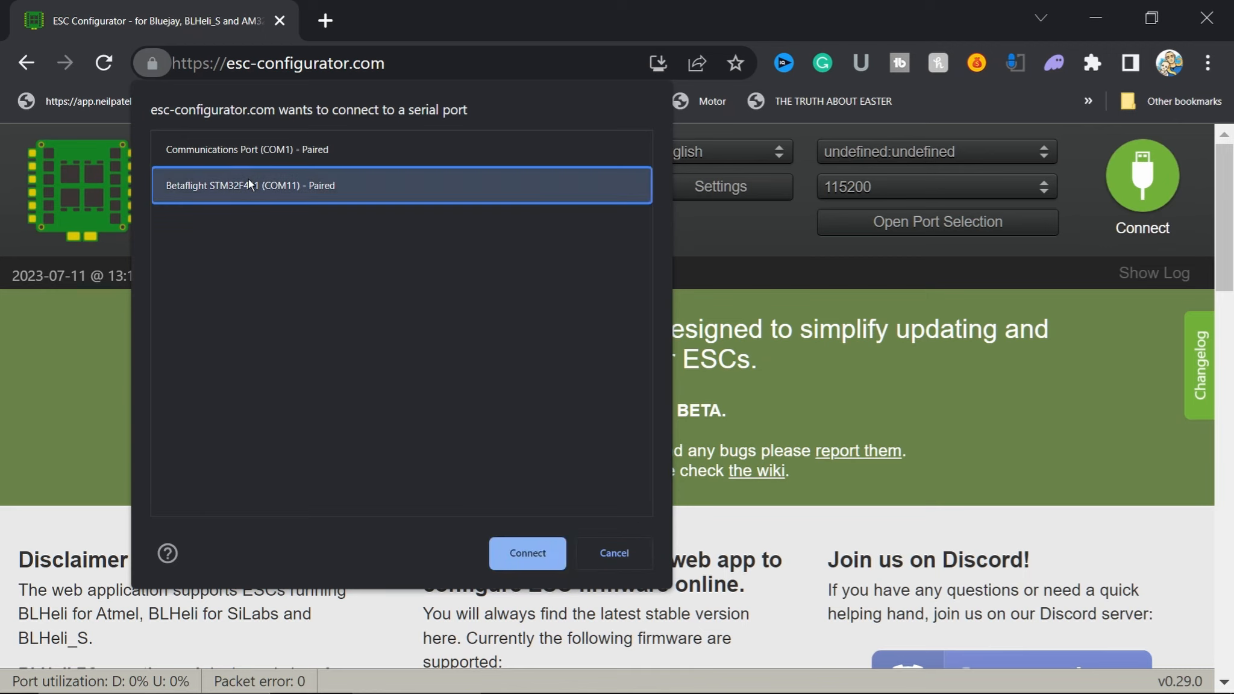
click(526, 552)
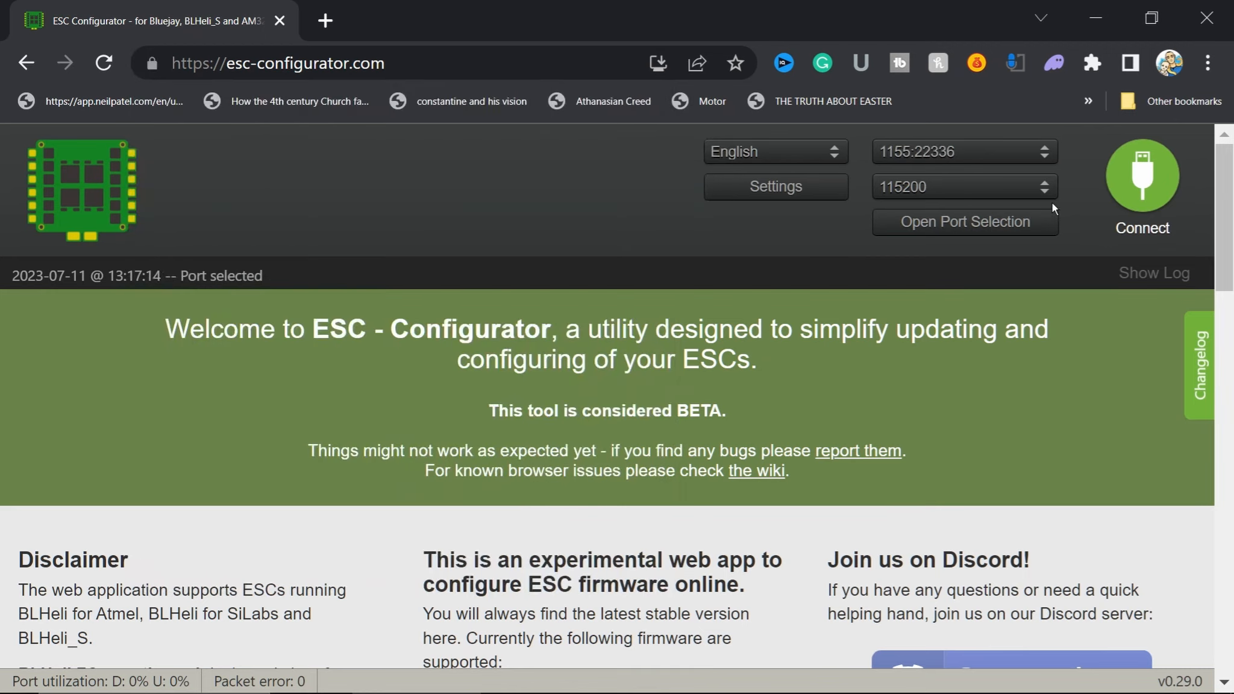
click(1140, 181)
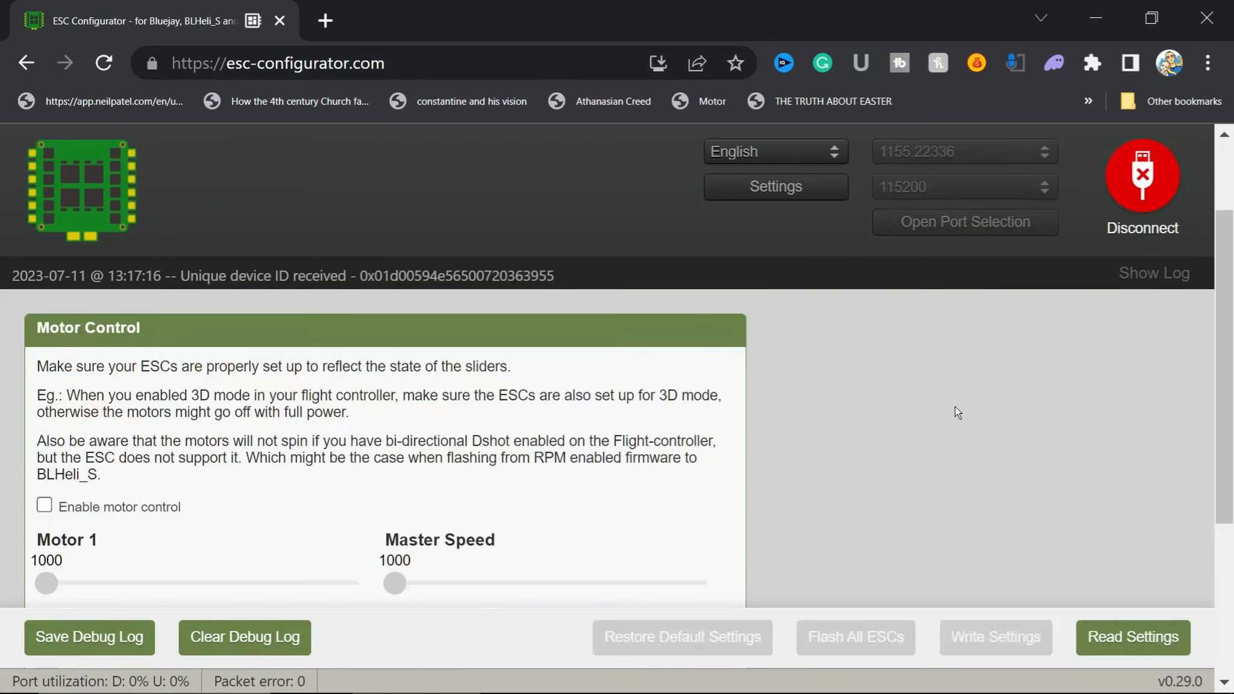
scroll(down, 3)
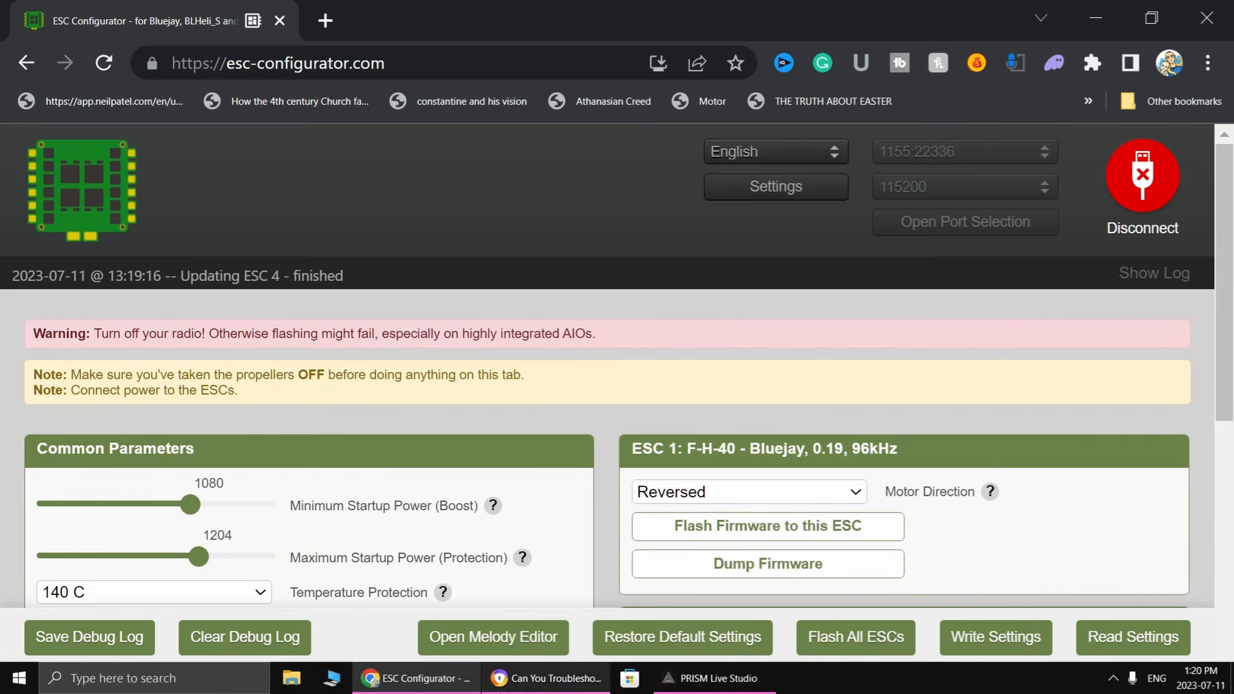
Set Demag Compensation to High and Maximum Startup Power from 1204 to 1300.
scroll(down, 3)
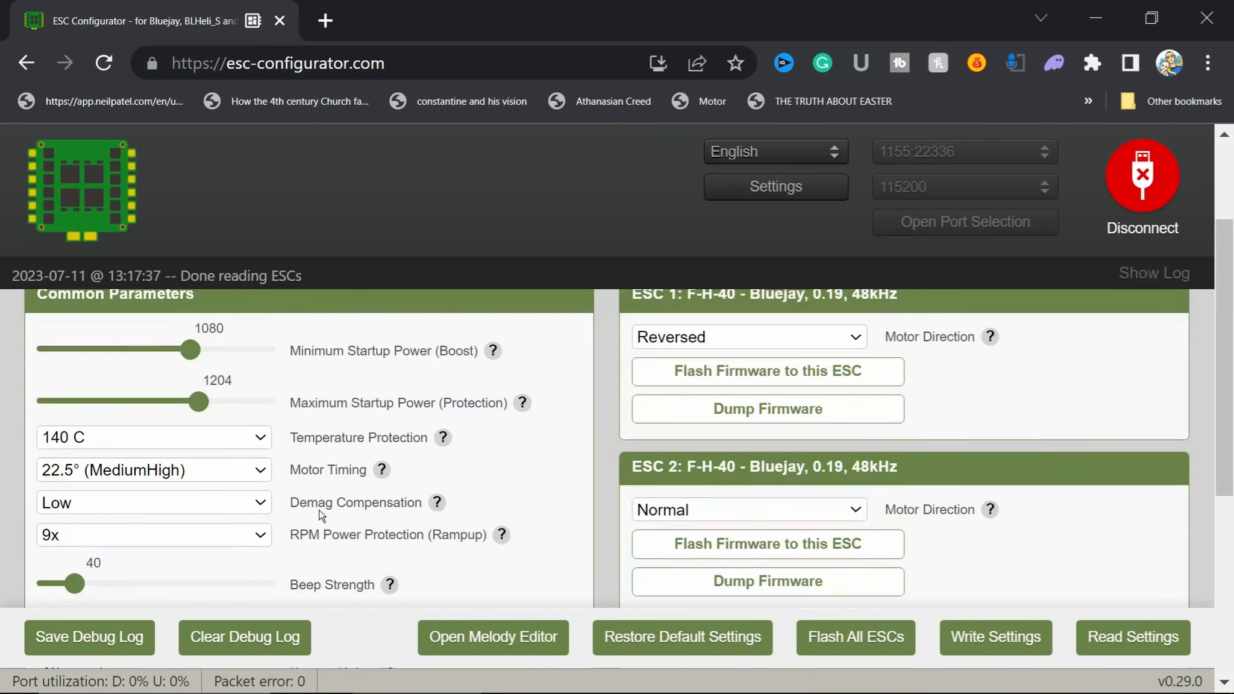
click(154, 502)
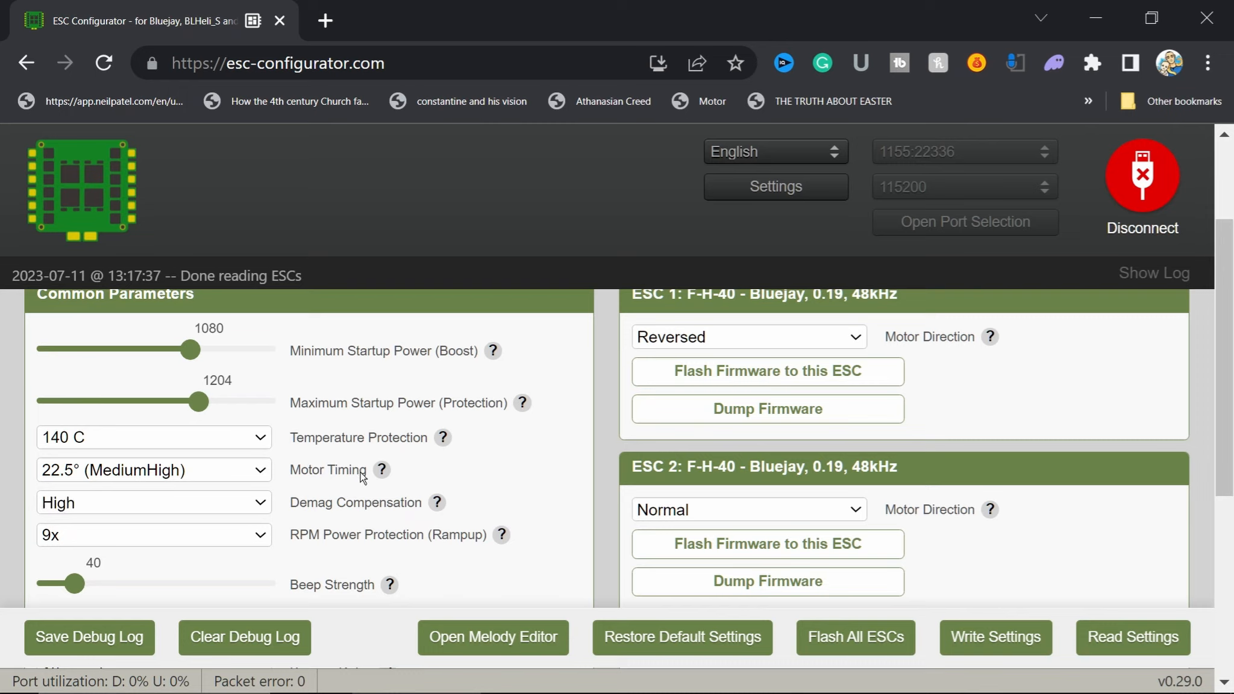
mouse_move(328, 482)
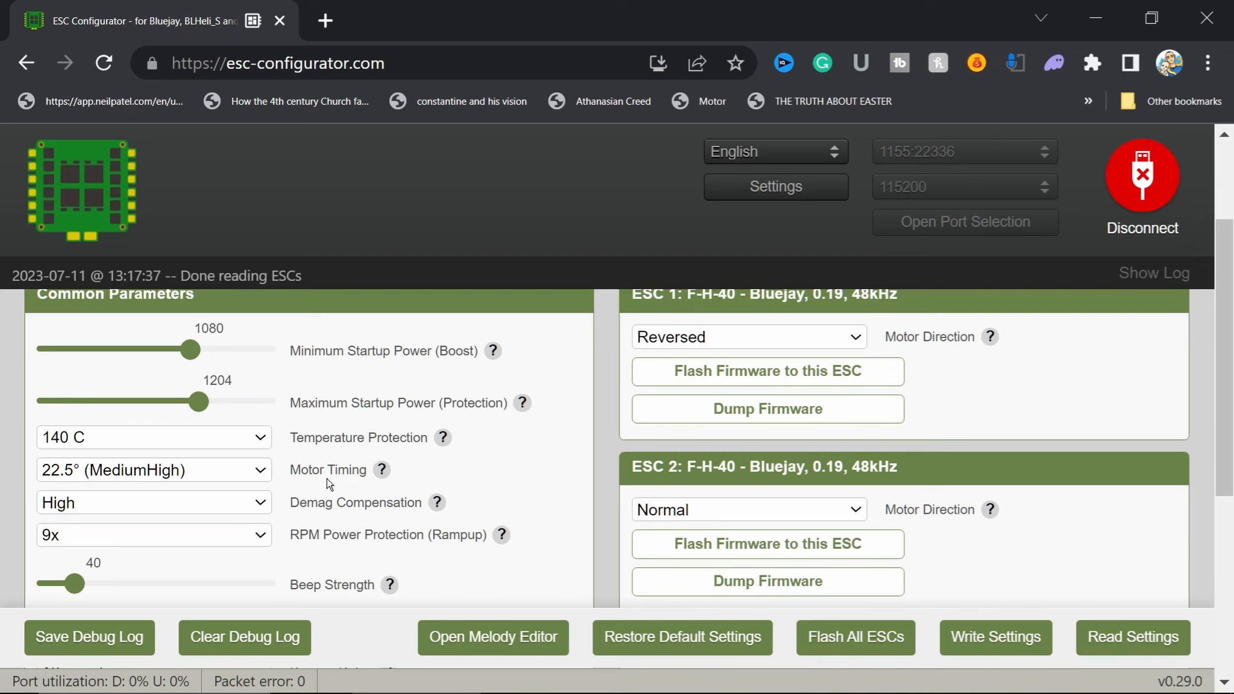
drag(196, 401, 231, 401)
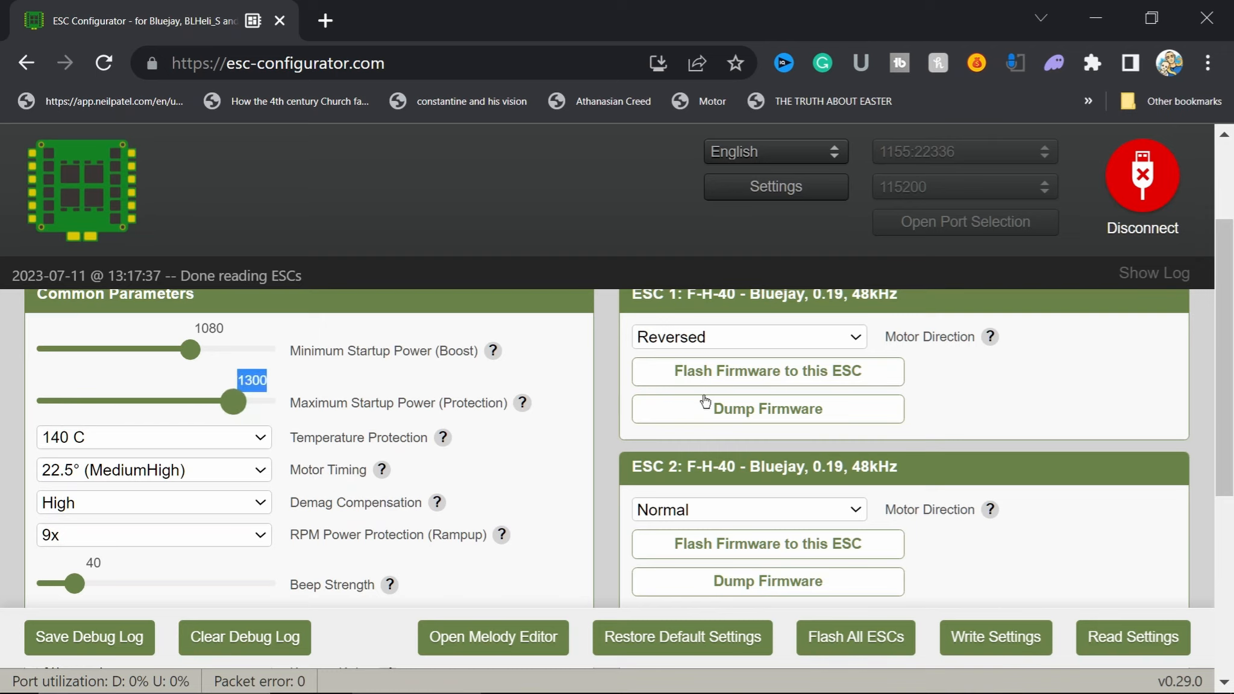
scroll(down, 3)
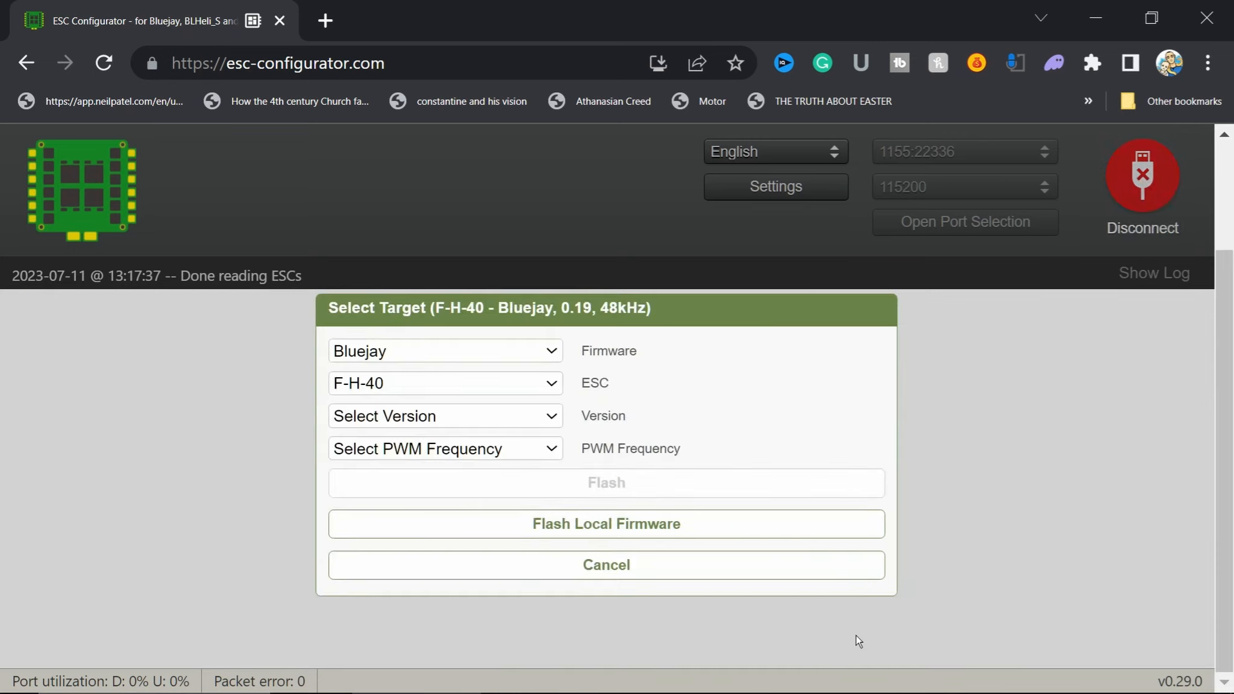
mouse_move(437, 409)
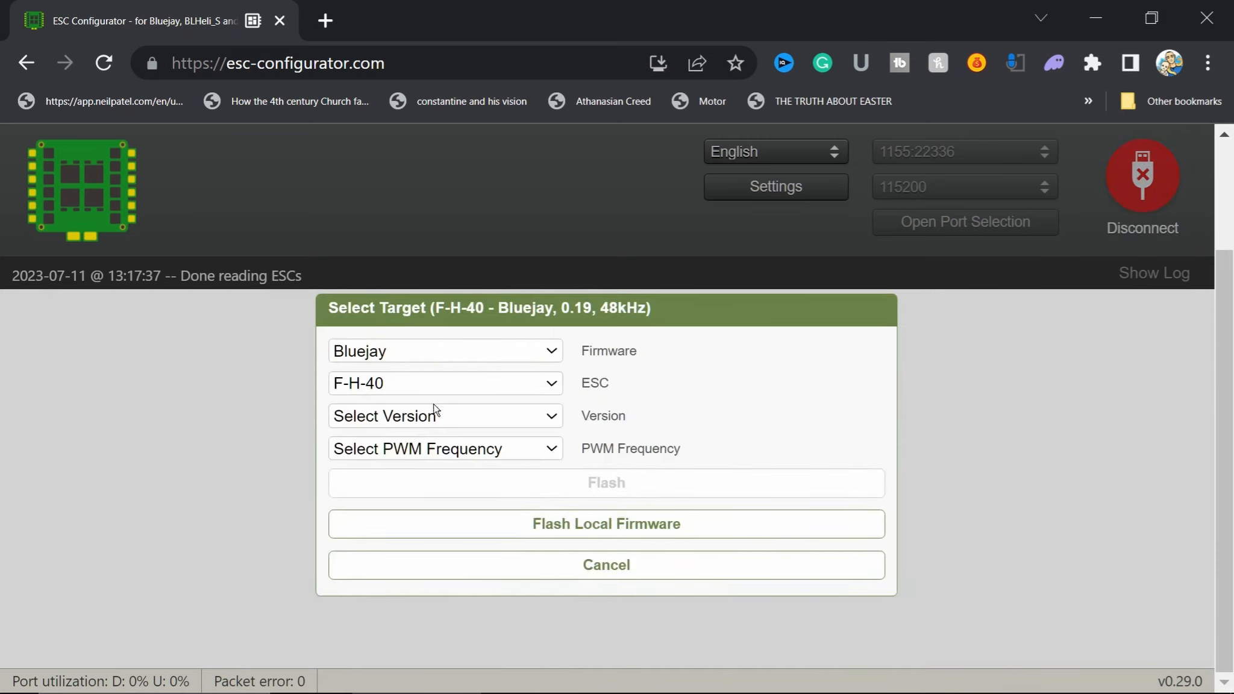
Choose Bluejay v0.19.2 with 96kHz PWM frequency as the firmware target.
click(445, 415)
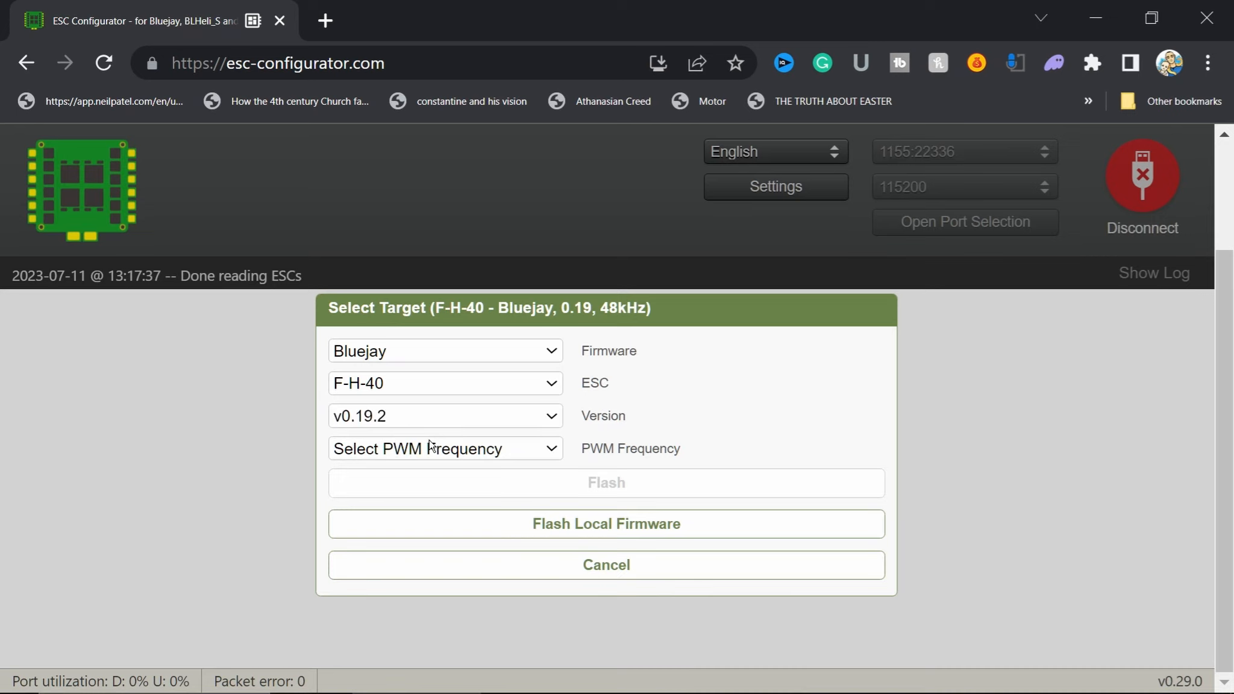
click(444, 448)
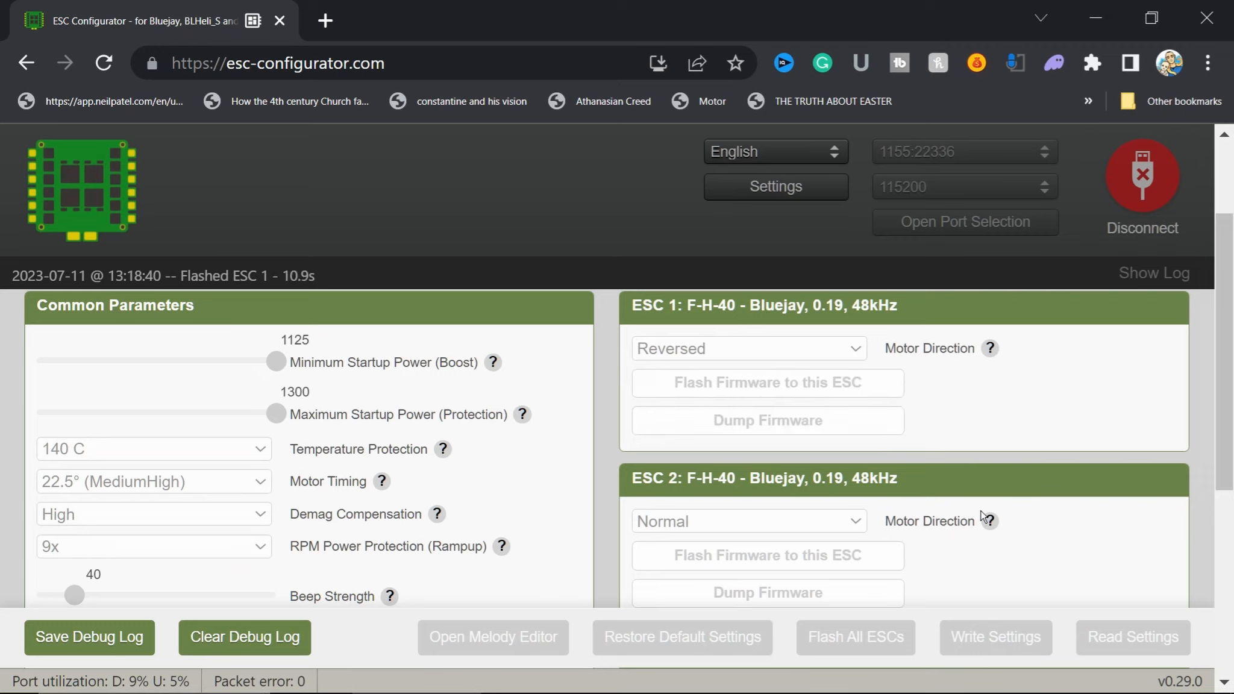
Flash ESCs 1 to 4 with Bluejay 0.19 at 96kHz until ESC 4 finishes.
click(767, 555)
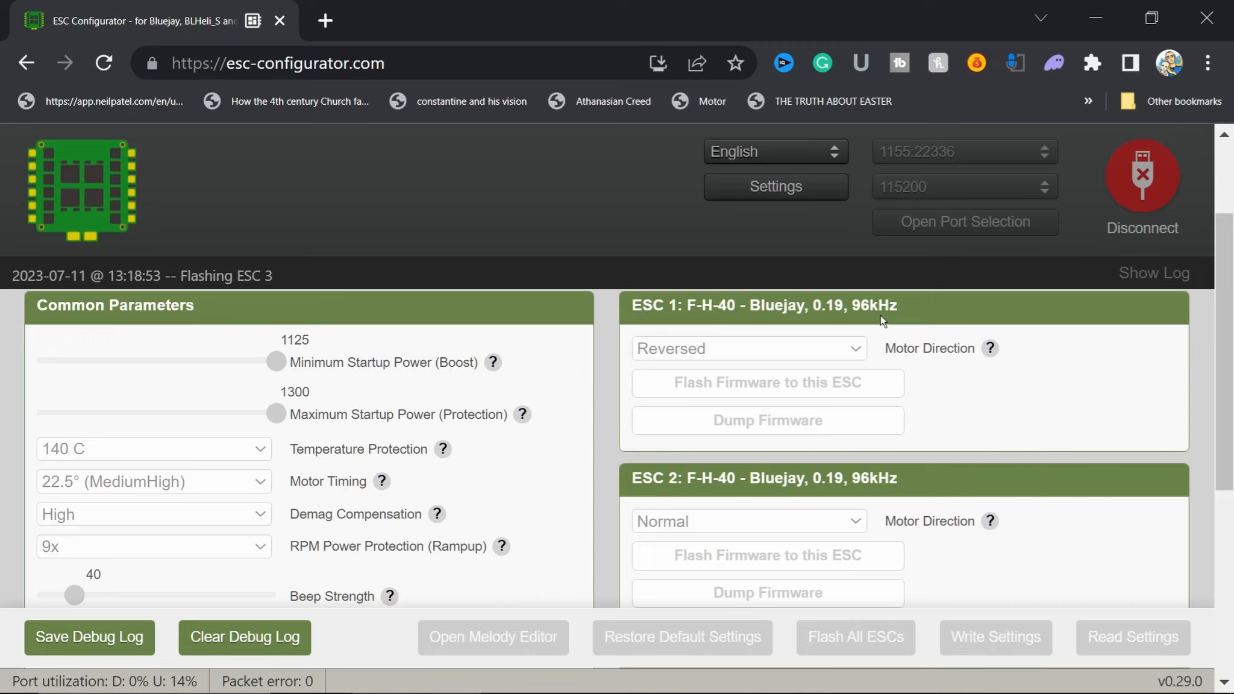
mouse_move(1074, 506)
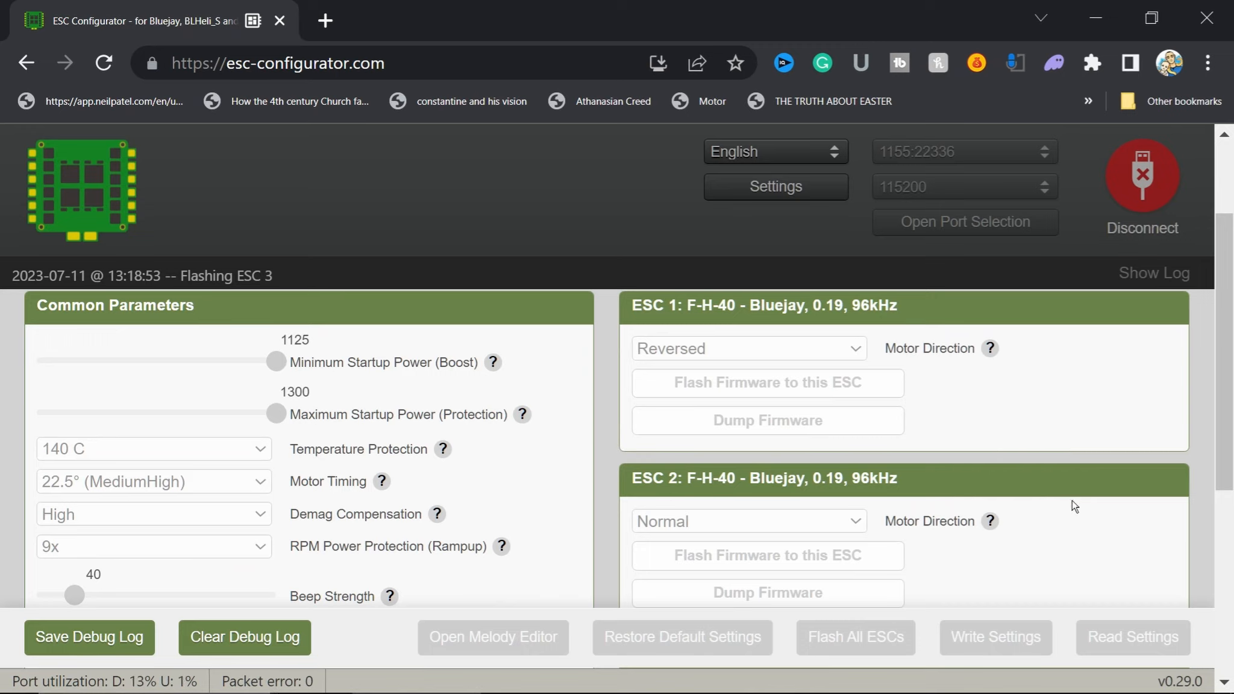
scroll(down, 3)
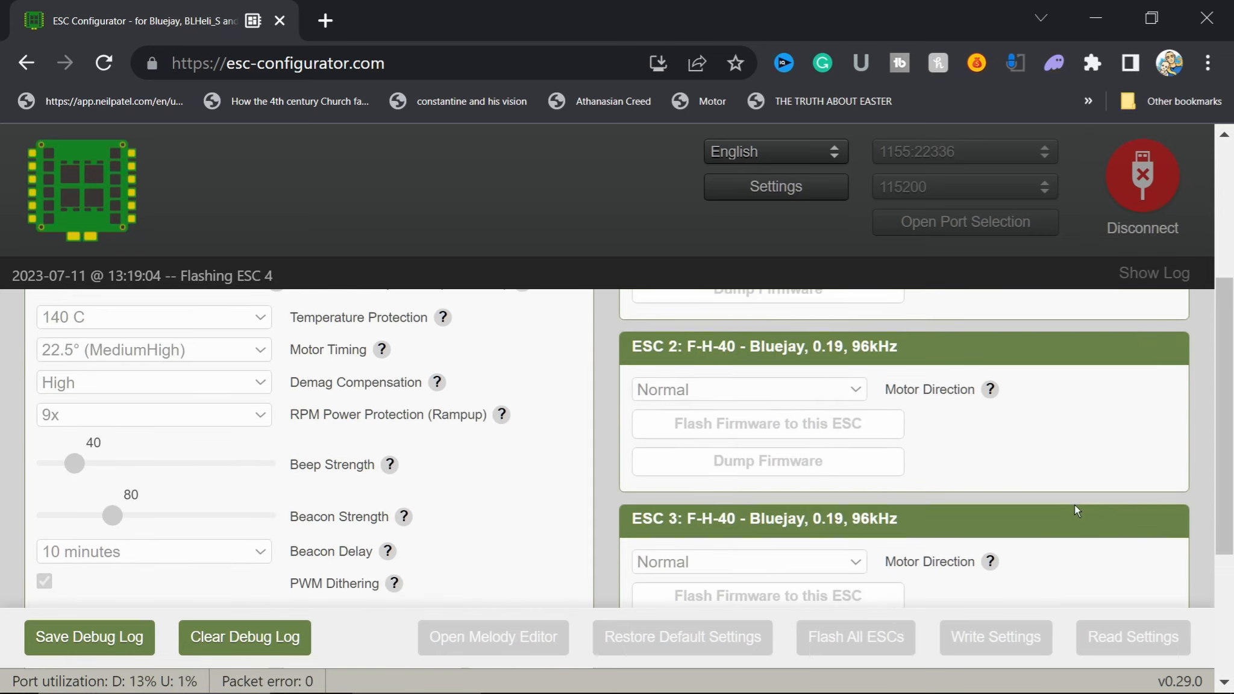
scroll(down, 3)
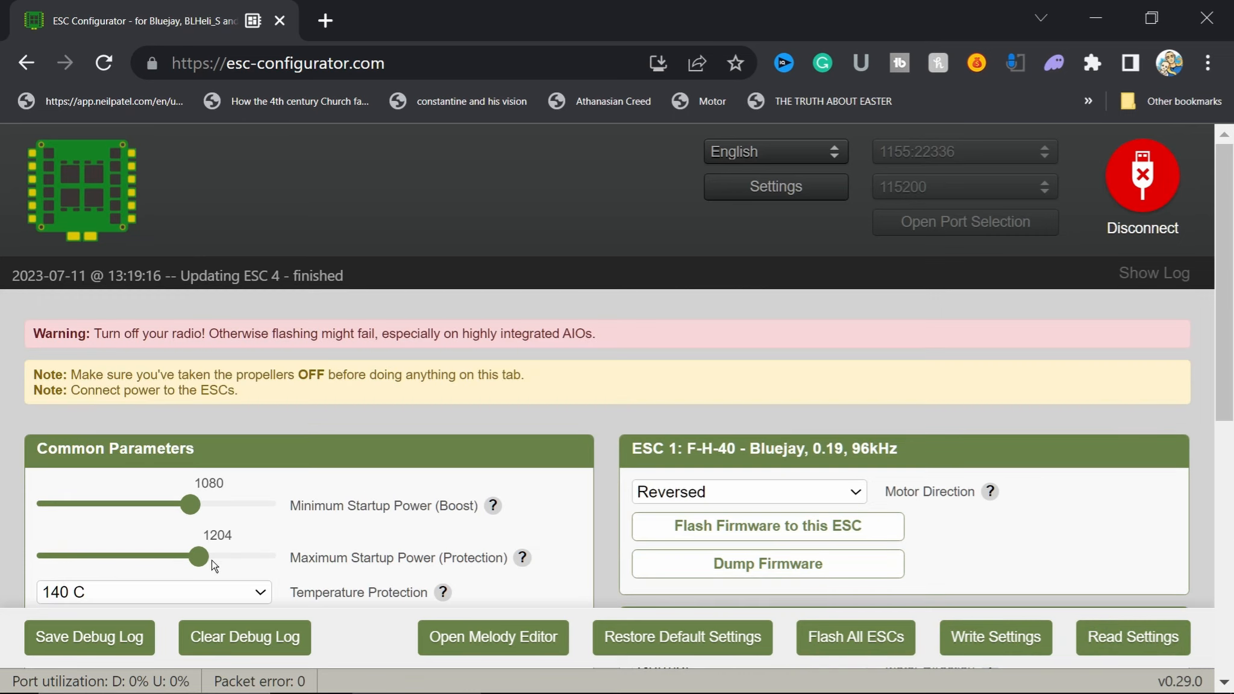
Set Maximum Startup Power to 1300 and Minimum Startup Power to 1125.
drag(196, 556, 259, 556)
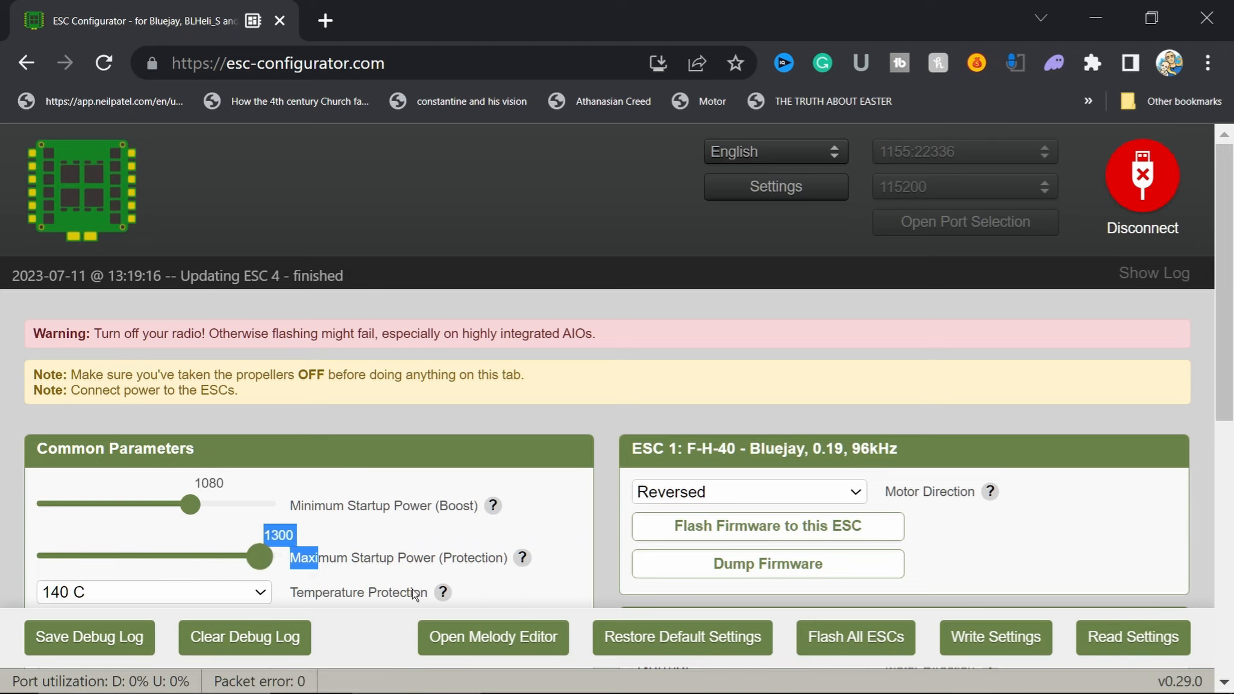
drag(188, 504, 275, 504)
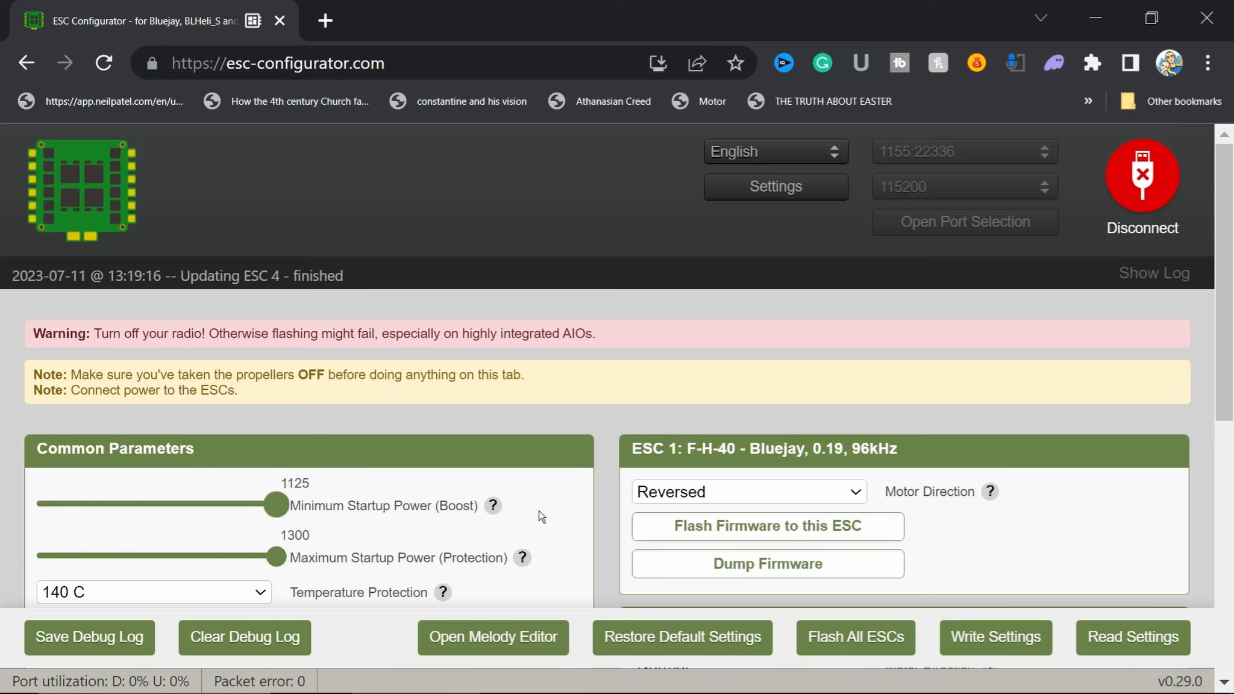
scroll(down, 3)
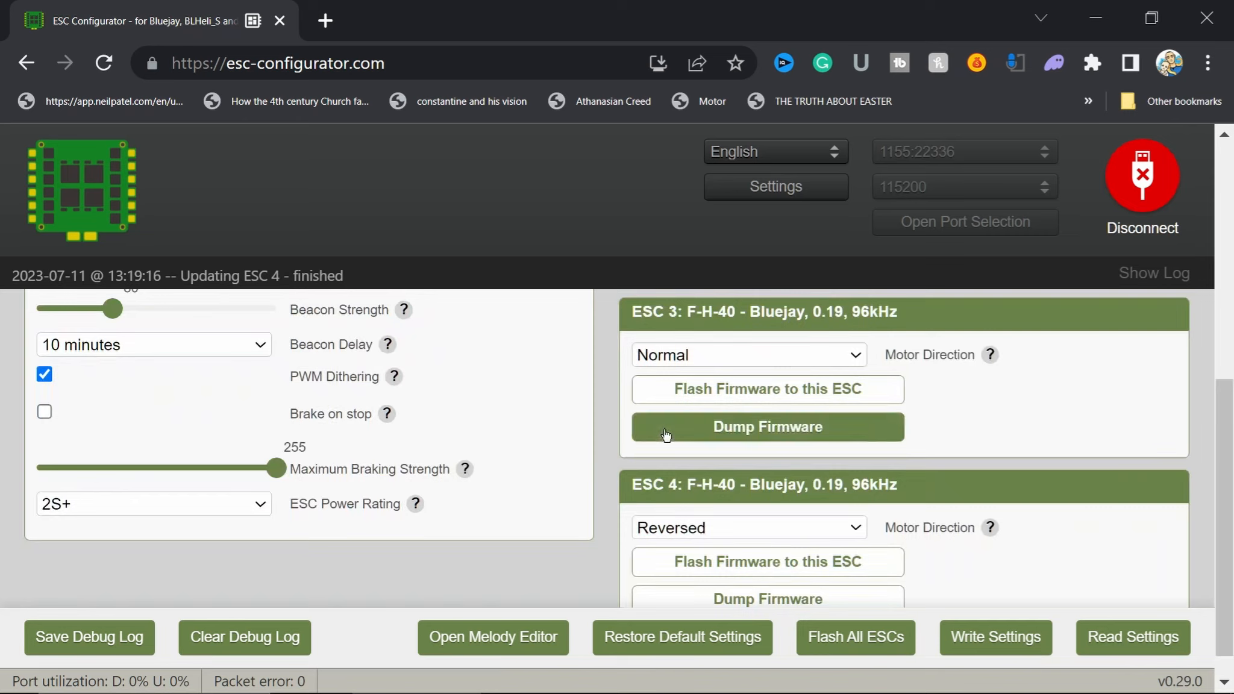
mouse_move(954, 555)
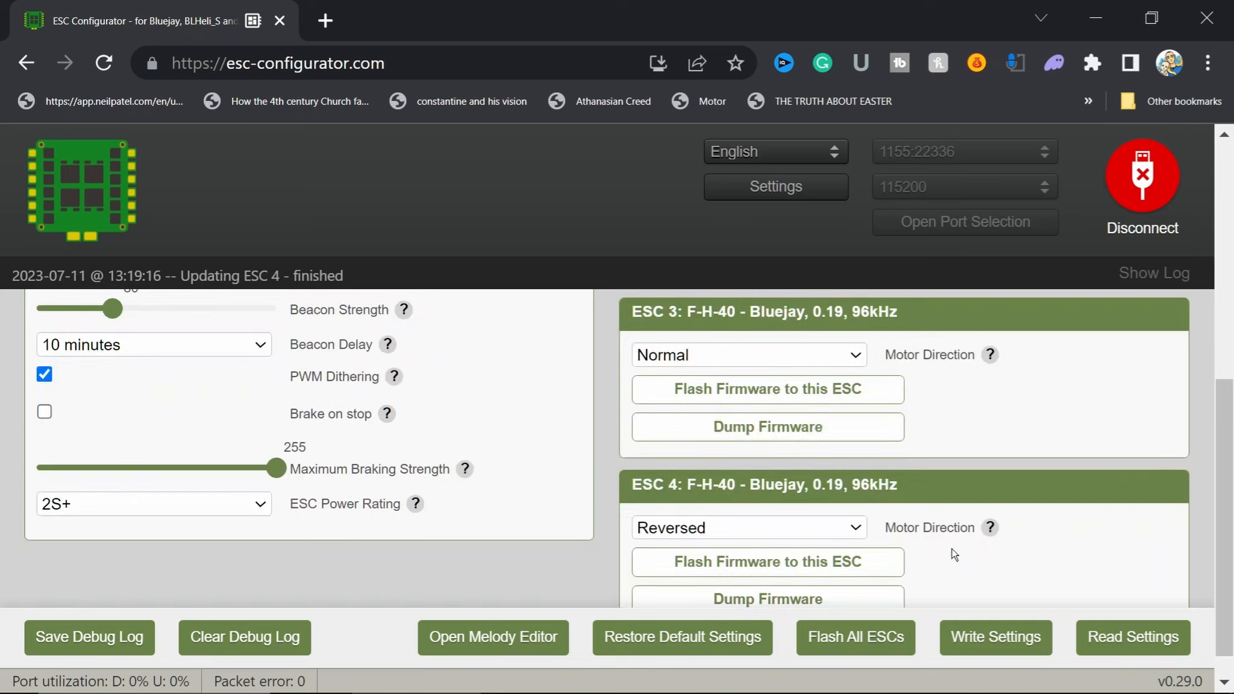
mouse_move(994, 637)
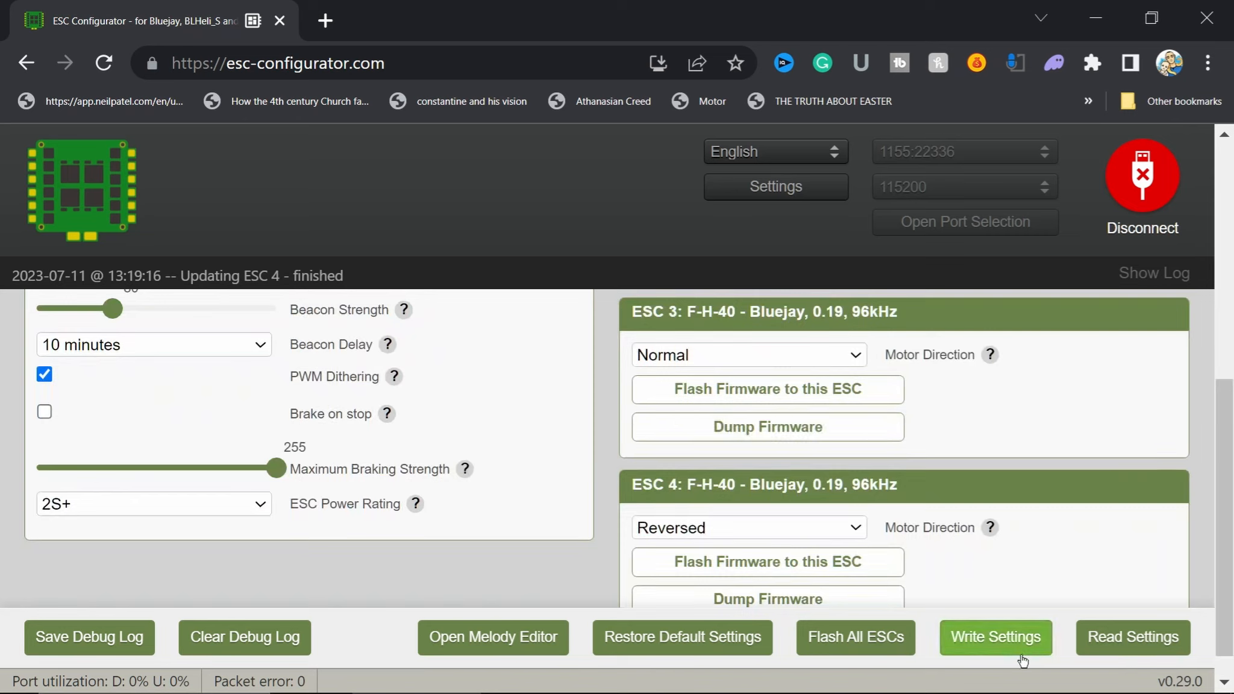
Write the settings to all four ESCs, then adjust Maximum Braking Strength around 123.
click(994, 637)
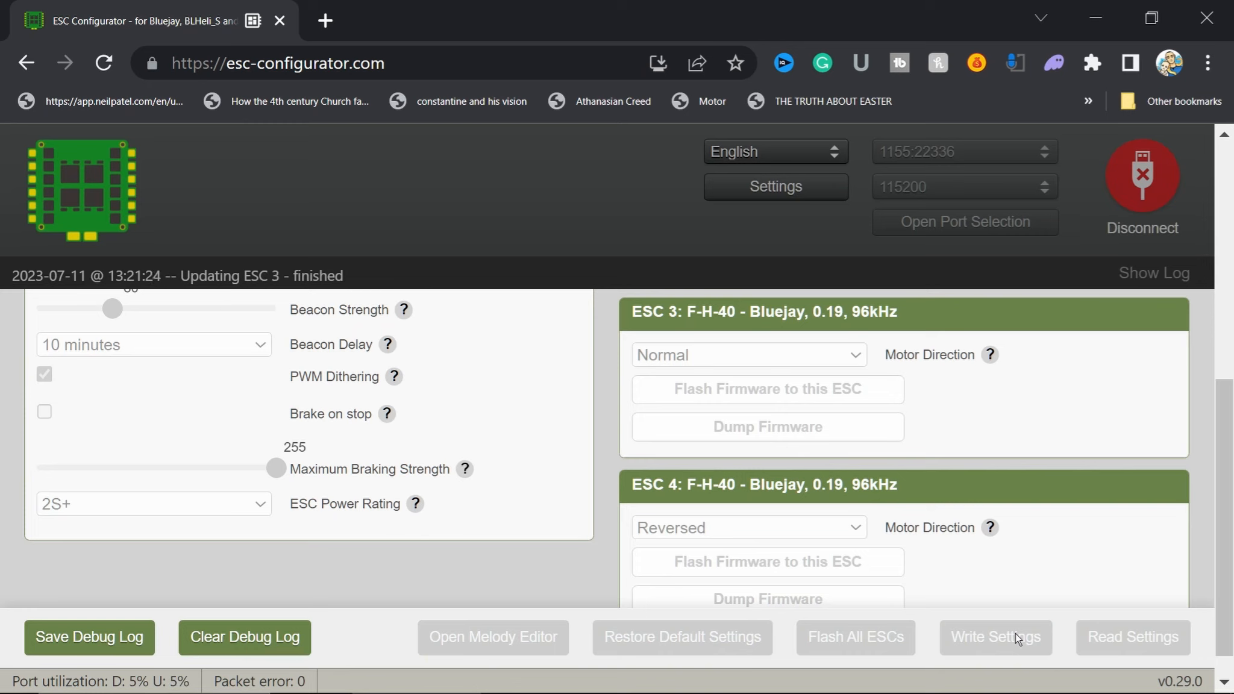
drag(276, 467, 151, 467)
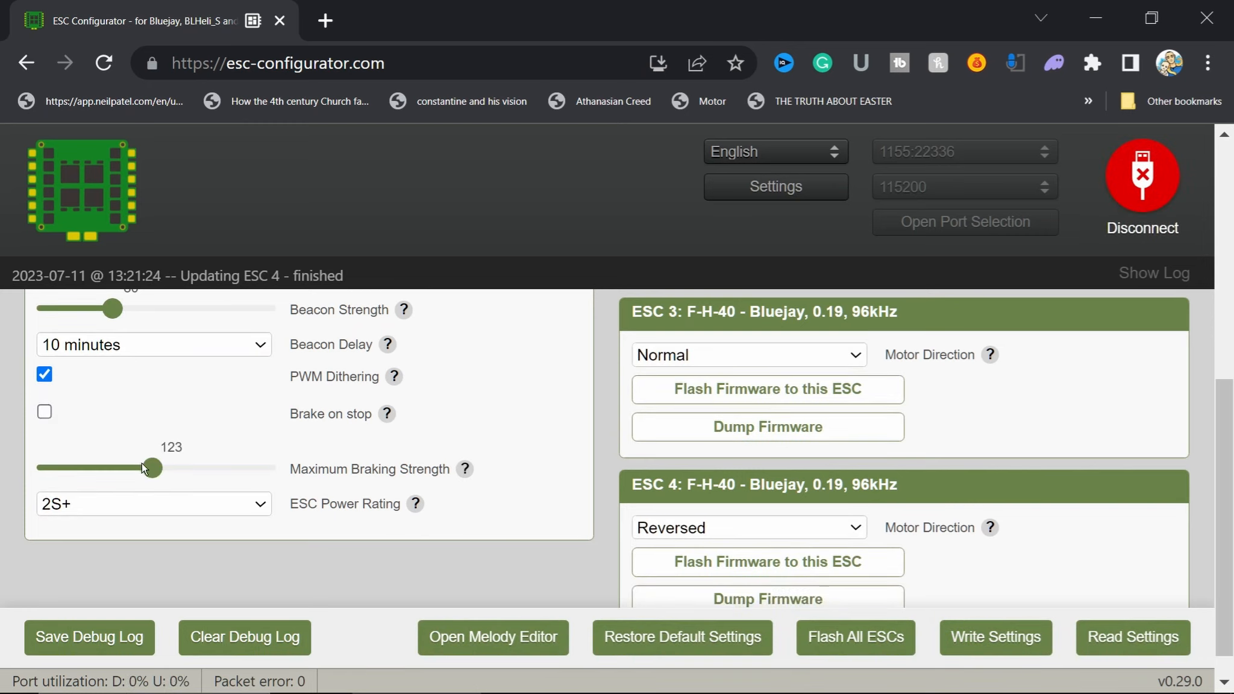
drag(151, 467, 244, 467)
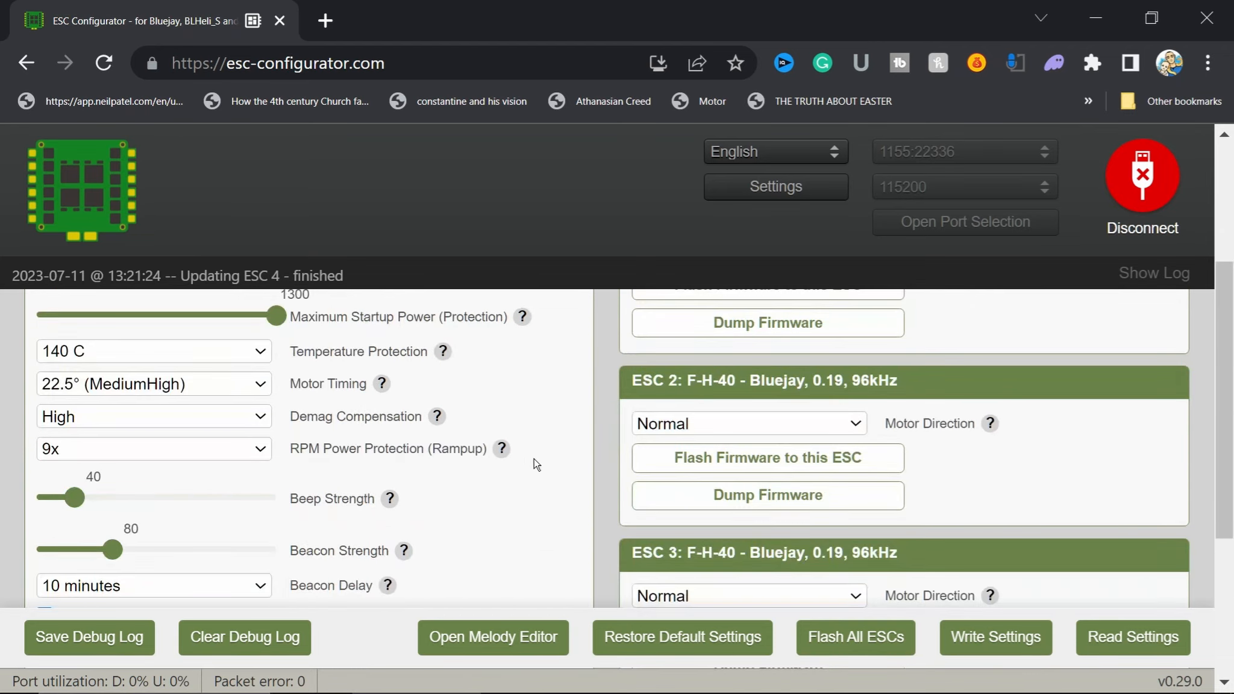
mouse_move(1032, 675)
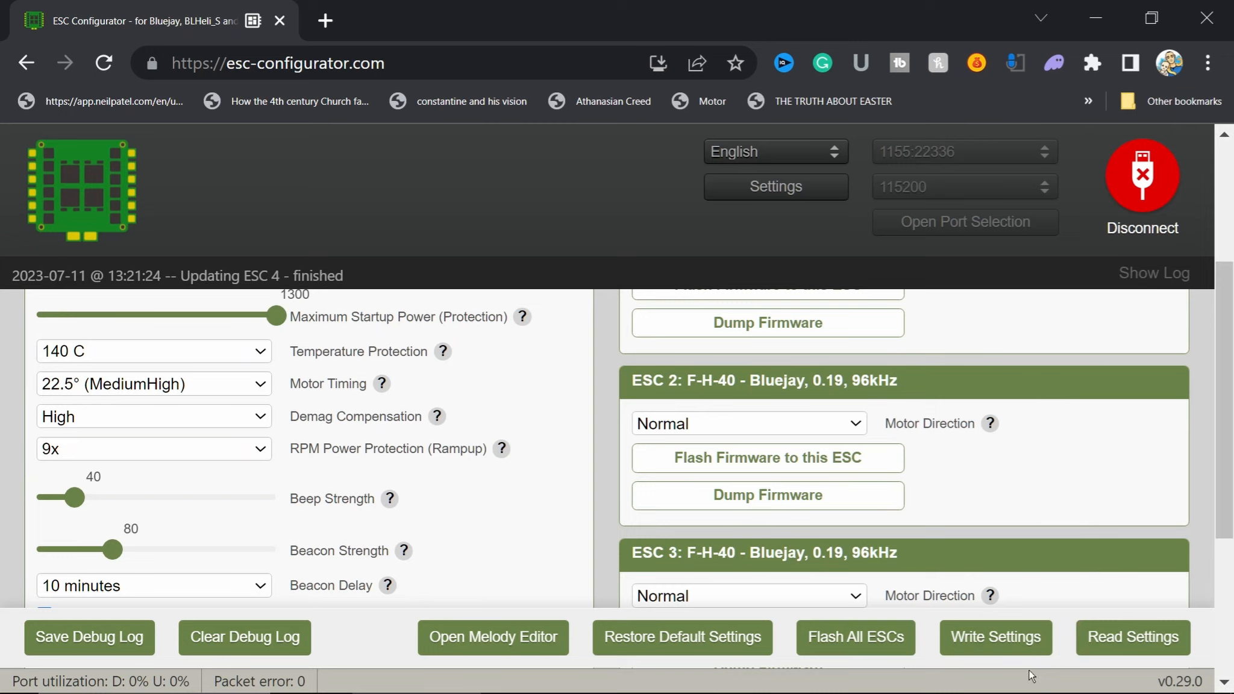
mouse_move(585, 649)
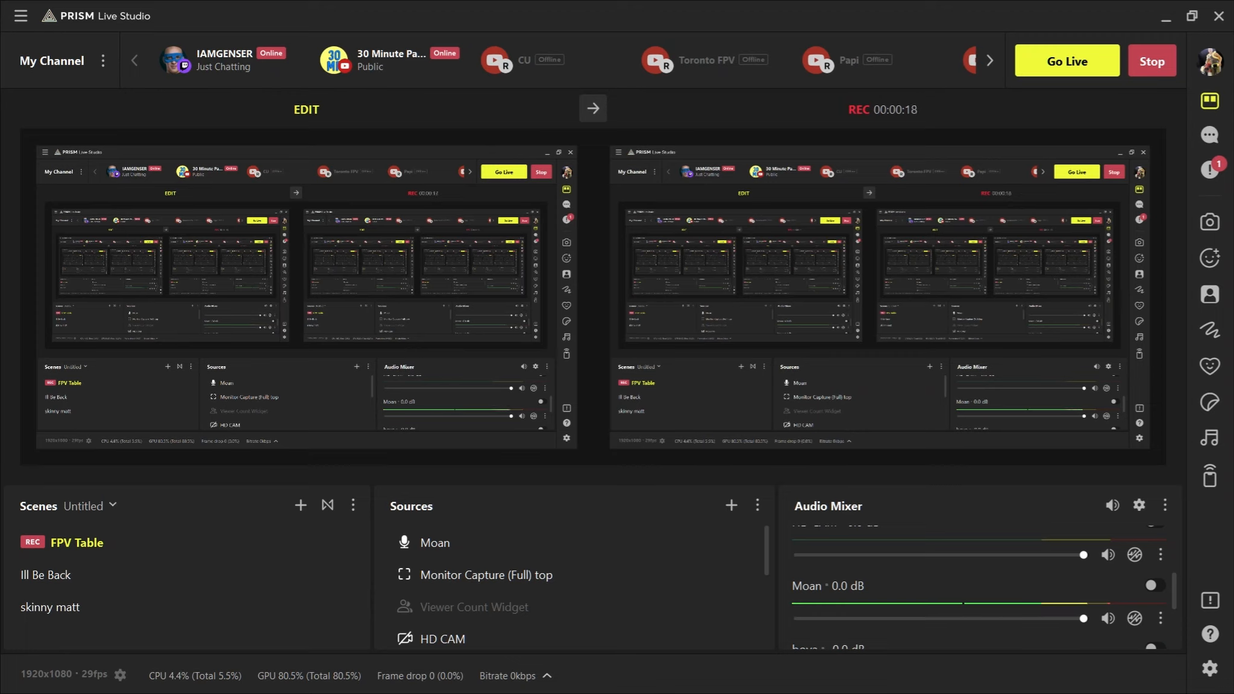
mouse_move(1003, 504)
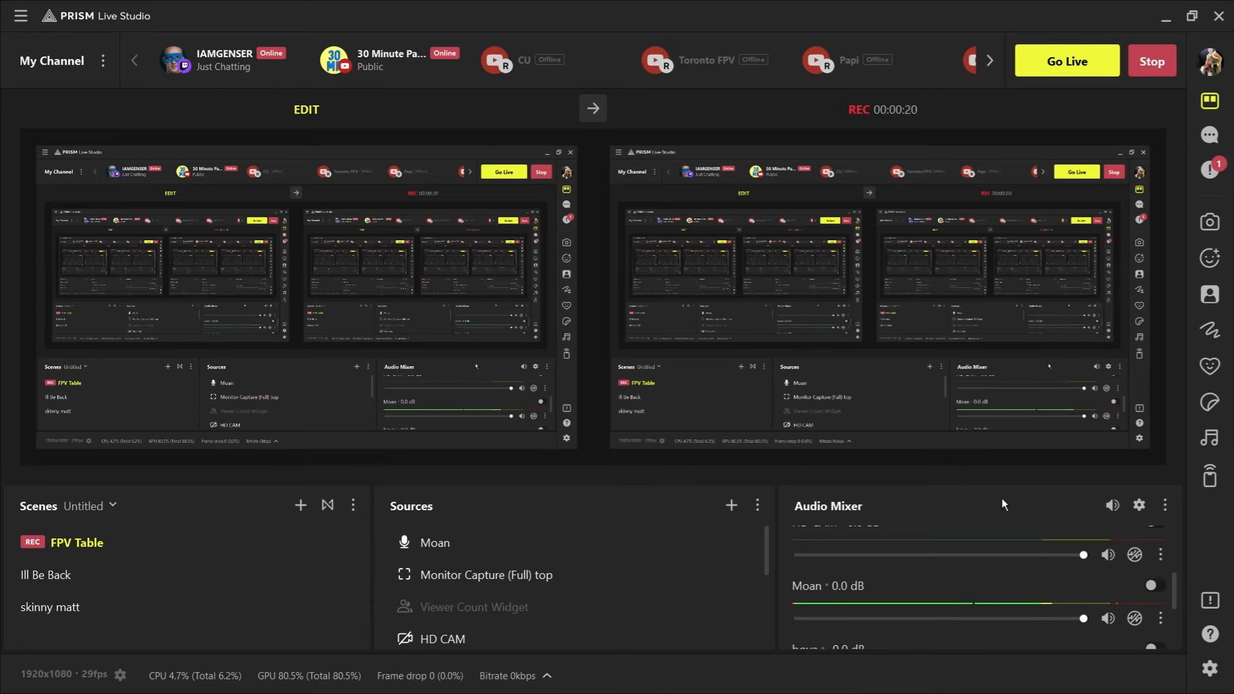